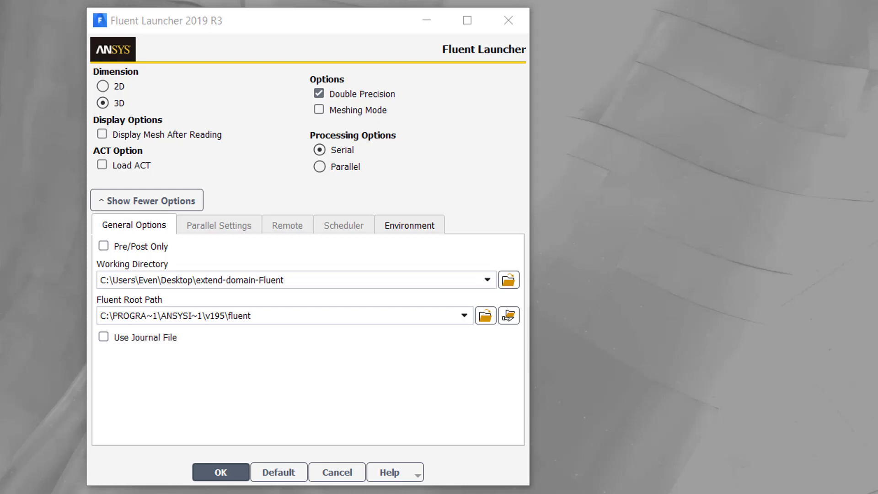
{"action": "mouse_move", "coordinate": [410, 184]}
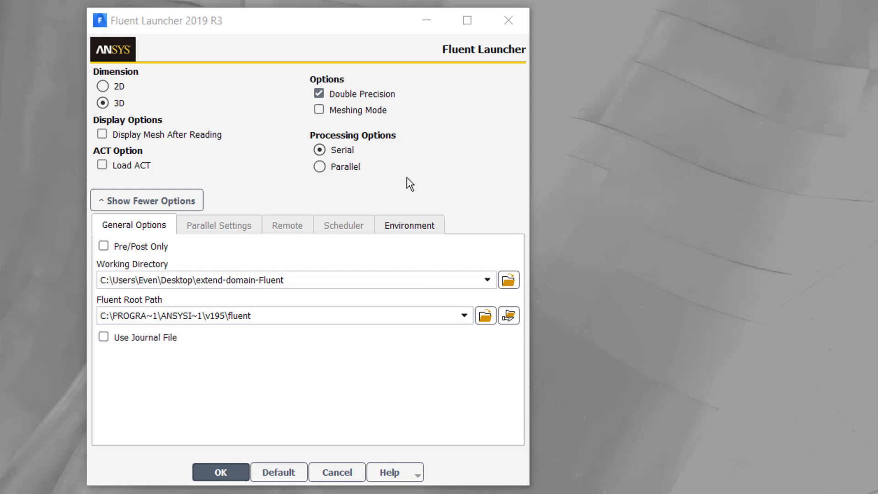
{"action": "mouse_move", "coordinate": [365, 158]}
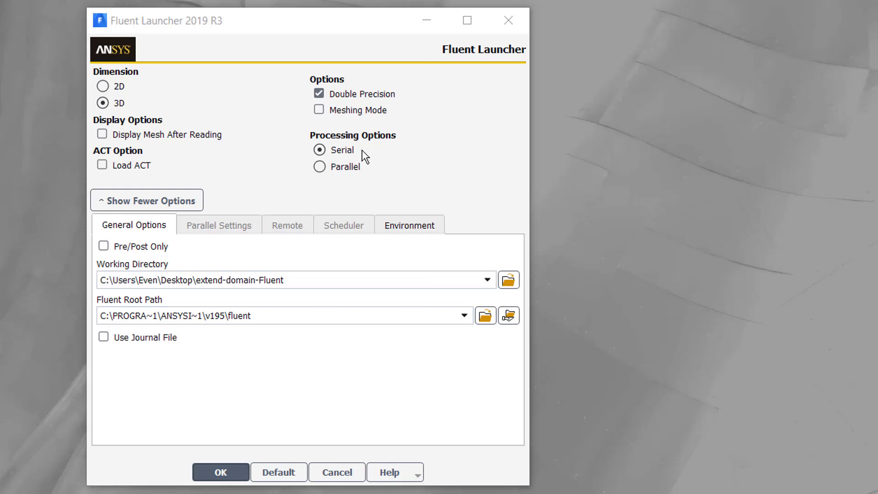
{"action": "mouse_move", "coordinate": [357, 175]}
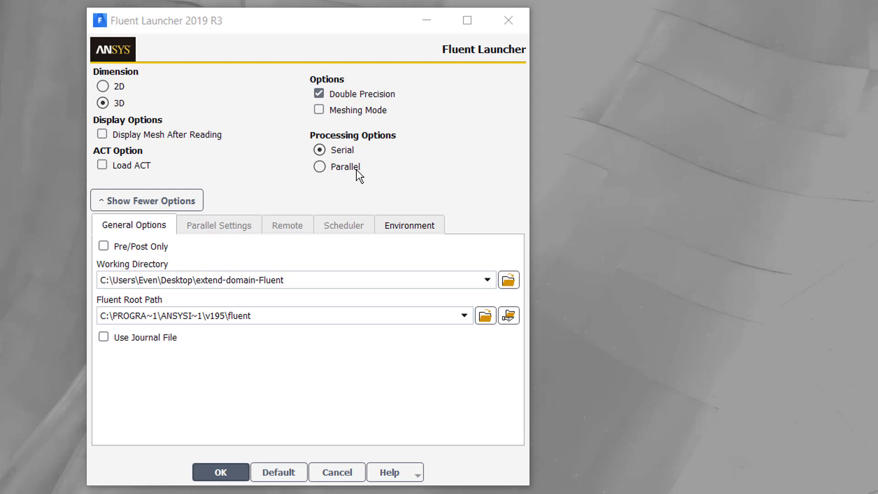
{"action": "mouse_move", "coordinate": [335, 165]}
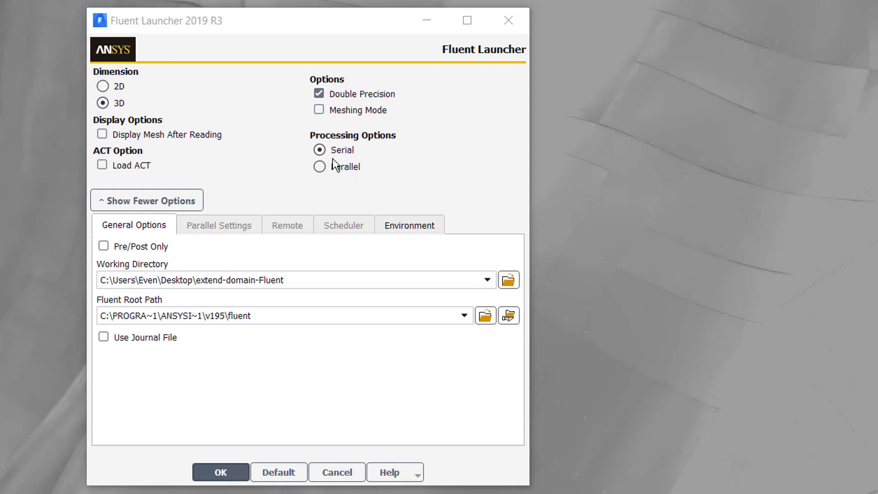
{"action": "mouse_move", "coordinate": [335, 174]}
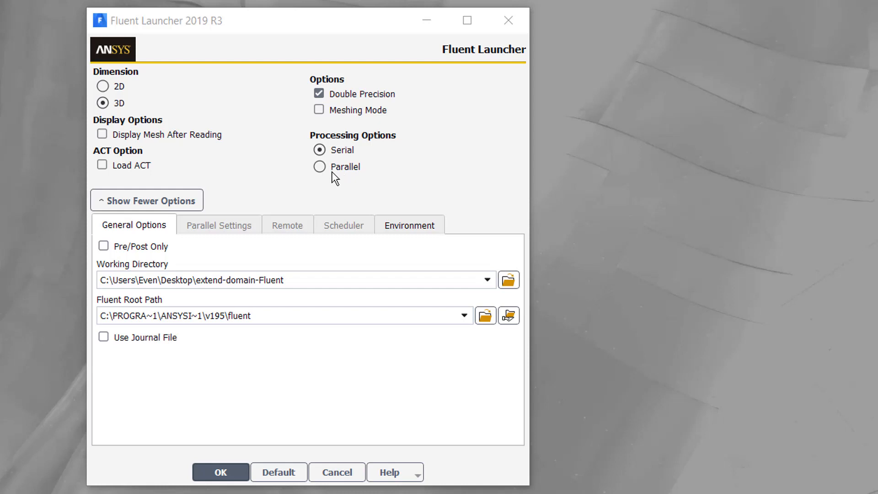
{"action": "mouse_move", "coordinate": [112, 110]}
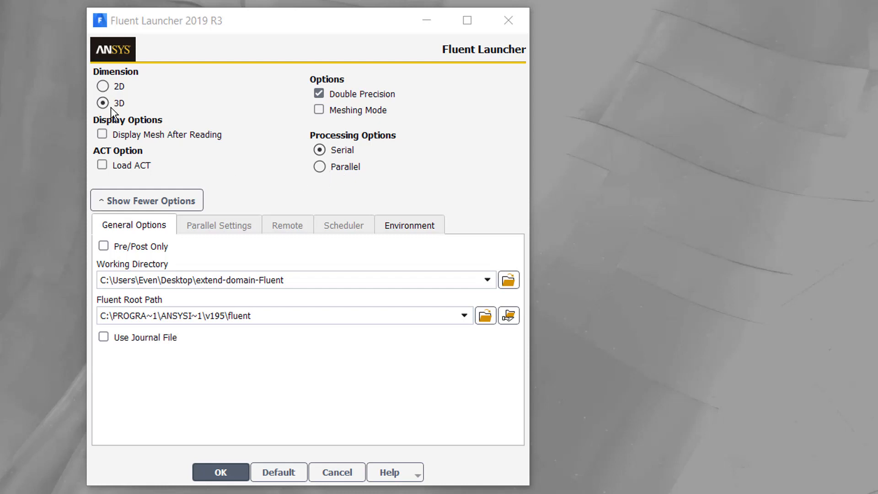
{"action": "mouse_move", "coordinate": [103, 86]}
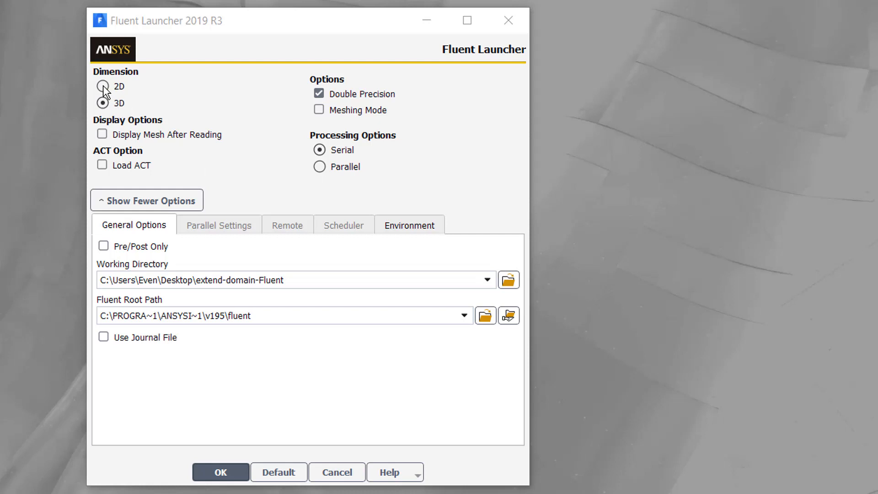
{"action": "mouse_move", "coordinate": [193, 189]}
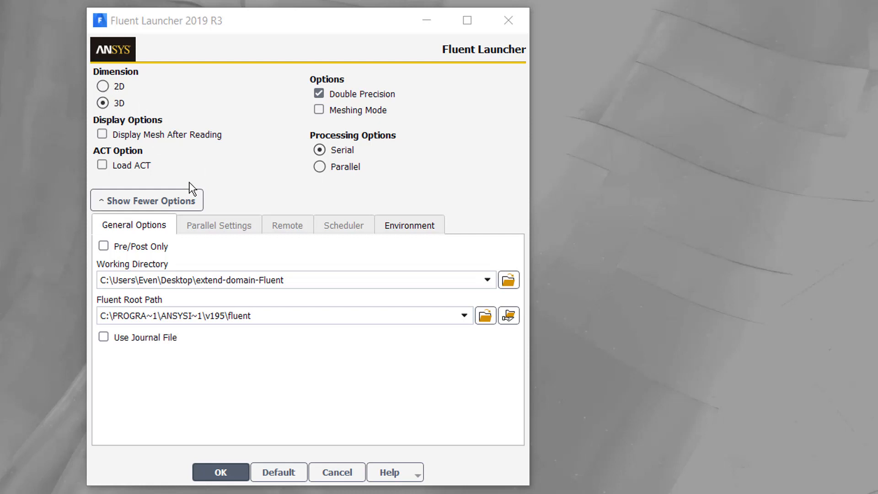
{"action": "mouse_move", "coordinate": [230, 467]}
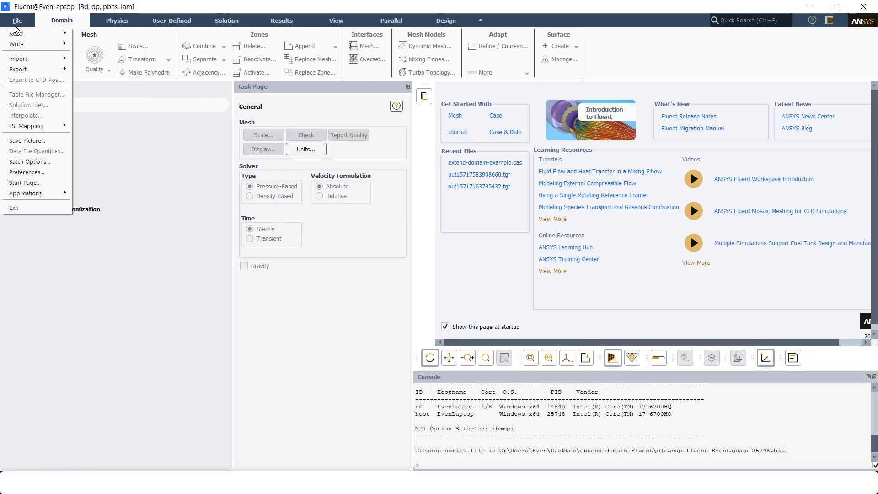
Read the case file extend-domain-example.cas via File > Read > Case
{"action": "left_click", "coordinate": [17, 33]}
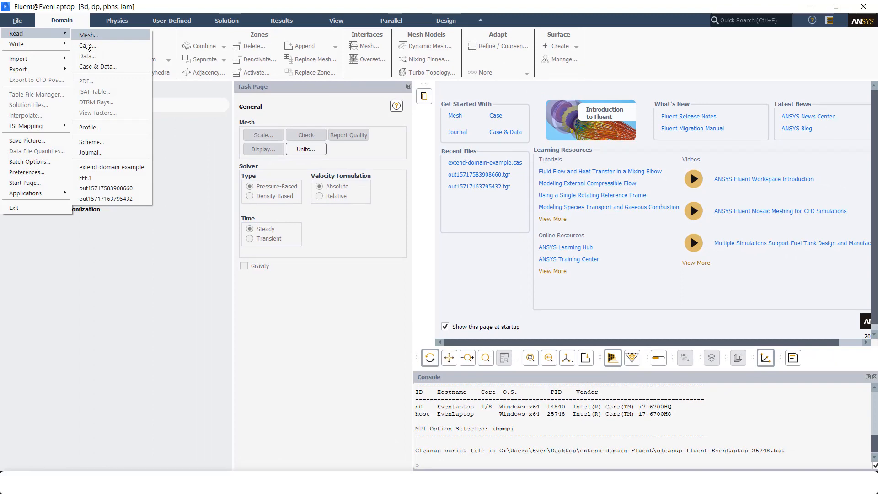
{"action": "left_click", "coordinate": [88, 46]}
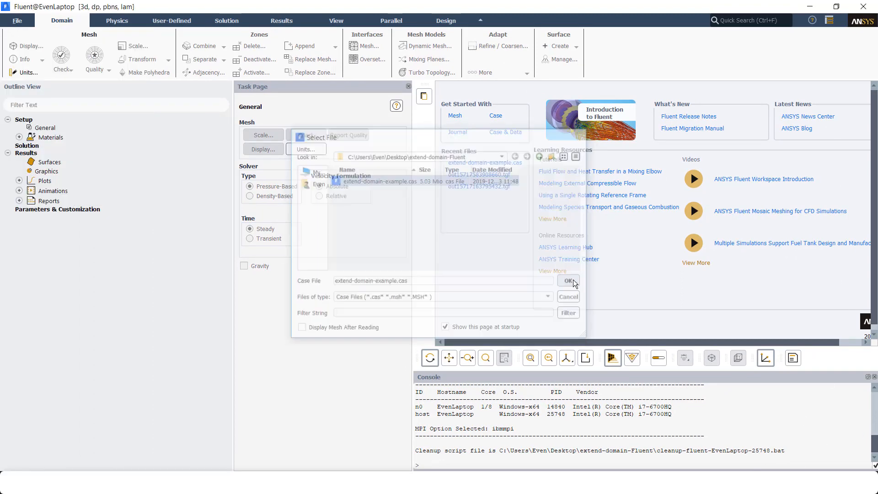
{"action": "left_click", "coordinate": [567, 281]}
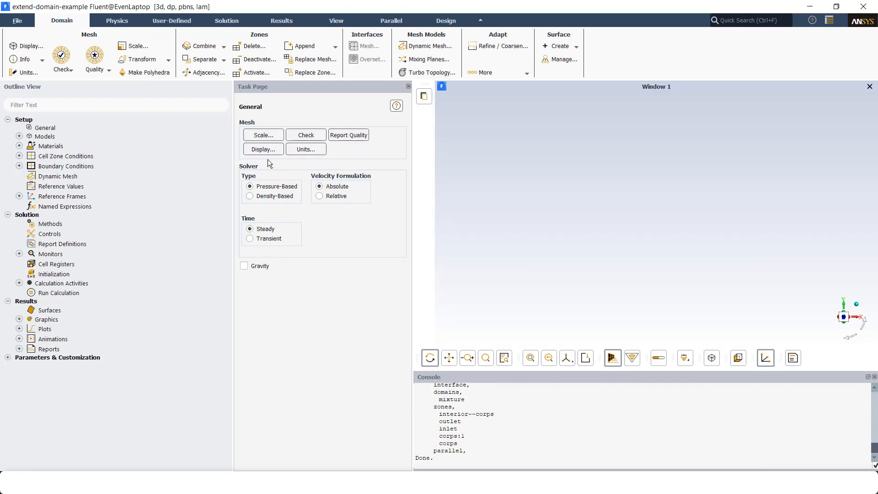
Display the corps:1, inlet and outlet mesh surfaces in the graphics window
{"action": "left_click", "coordinate": [262, 149]}
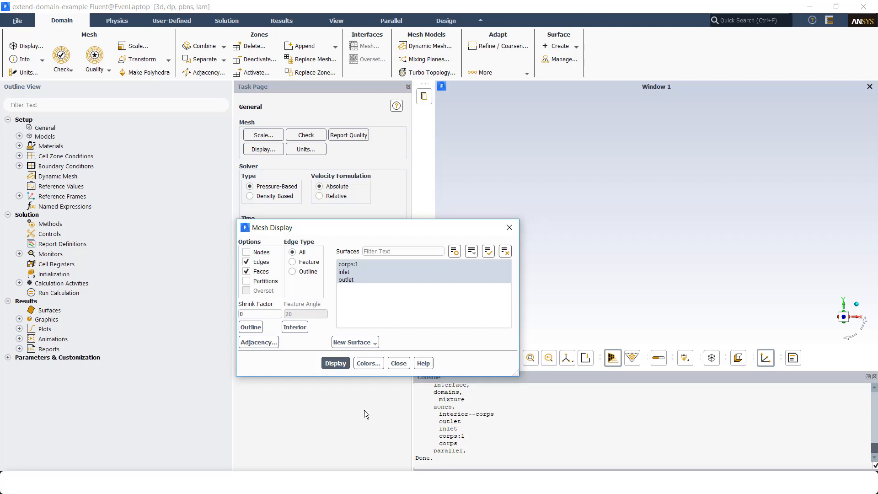
{"action": "left_click", "coordinate": [335, 363]}
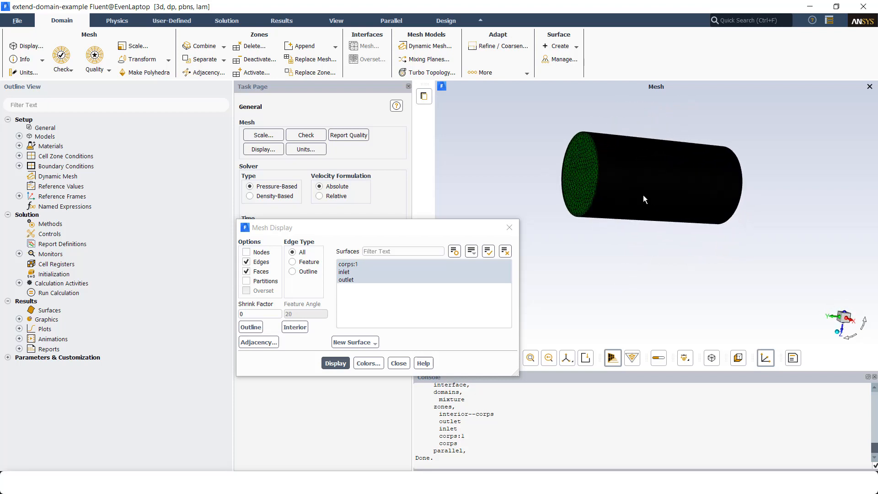
{"action": "left_click", "coordinate": [398, 363]}
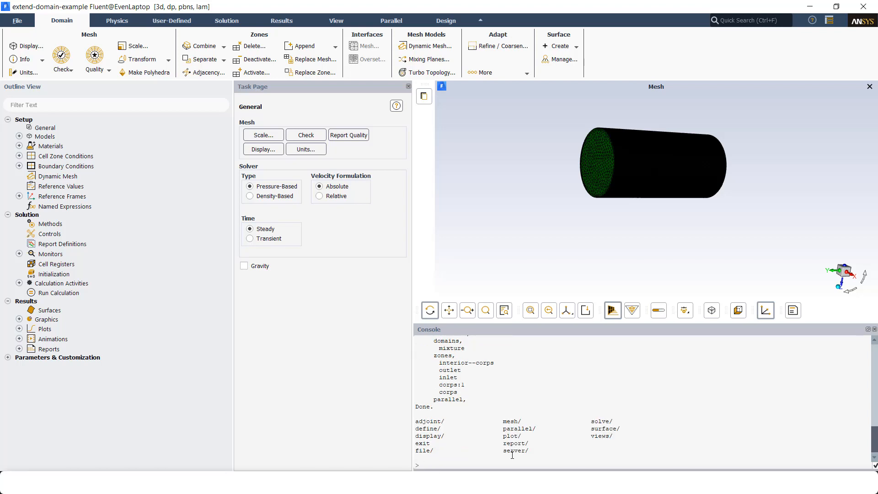
Navigate the console through define and b-c into the modify-zones command menu
{"action": "type", "text": "d"}
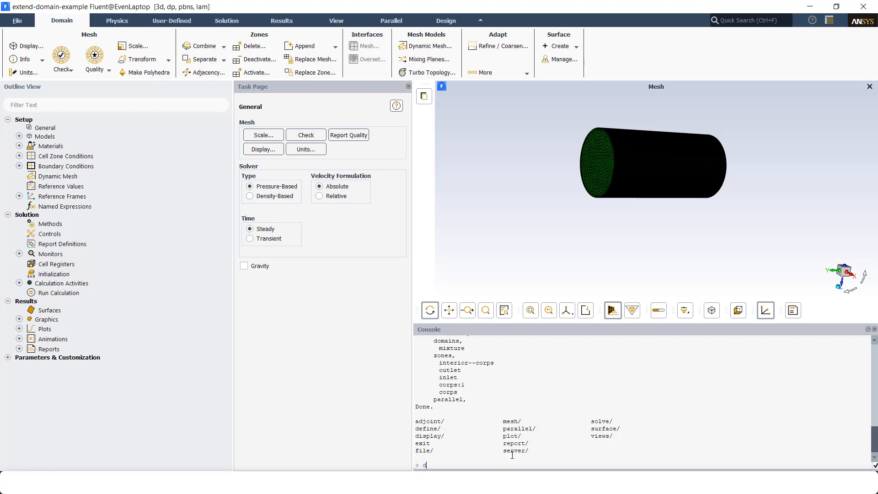
{"action": "type", "text": "ef"}
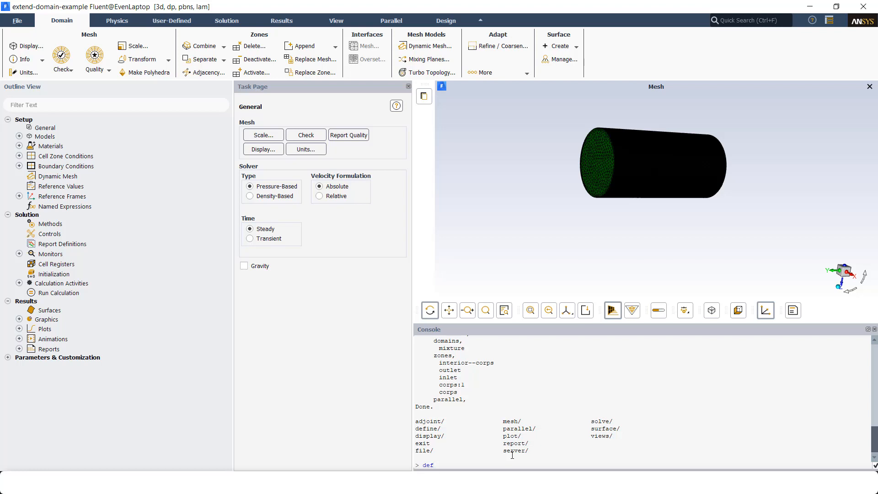
{"action": "key", "text": "Return"}
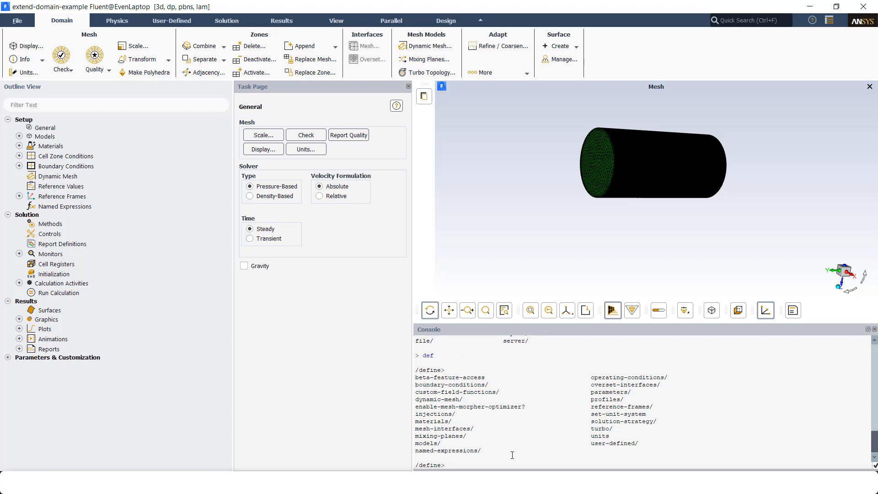
{"action": "type", "text": "b-c"}
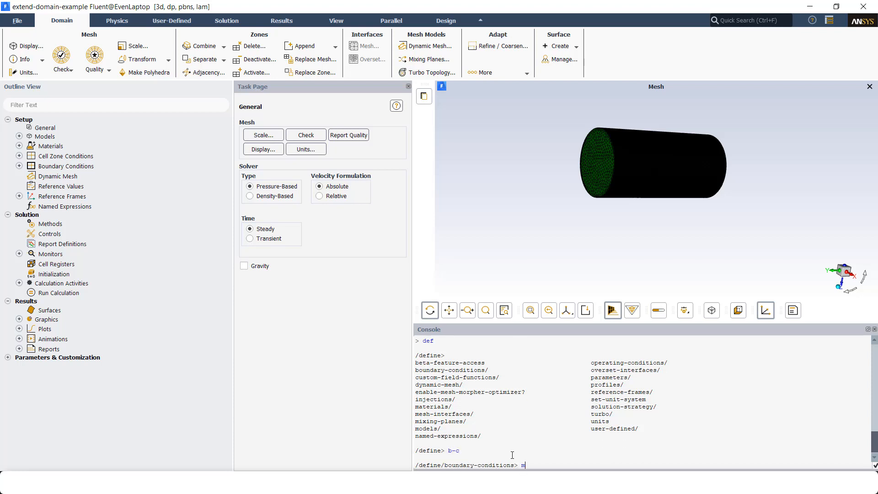
{"action": "type", "text": "-z"}
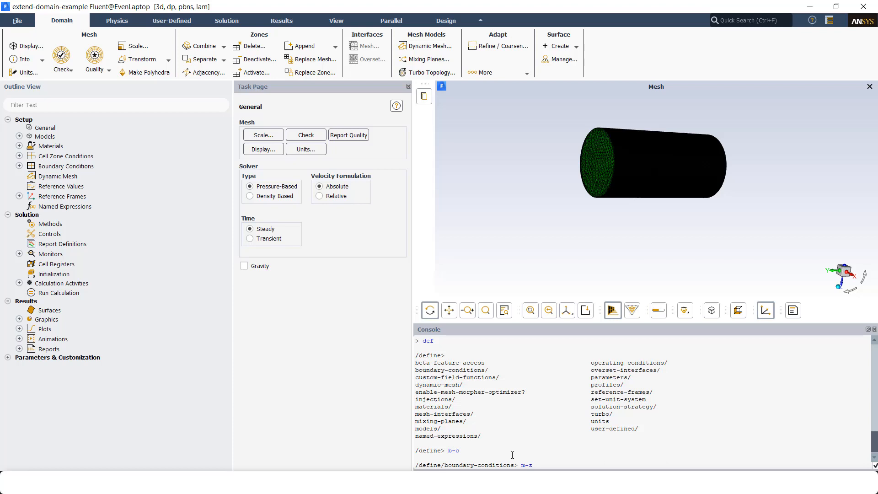
{"action": "key", "text": "Return"}
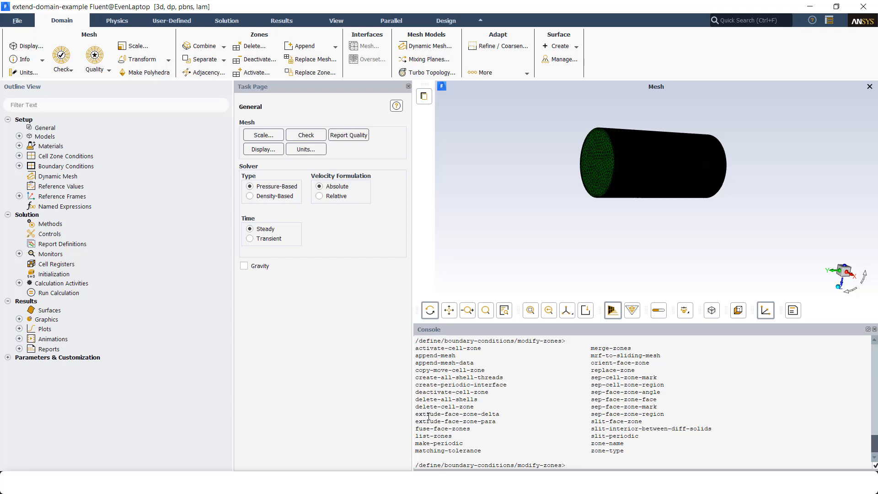
Pick out the extrude-face-zone-delta command name from the listed zone commands
{"action": "double_click", "coordinate": [456, 414]}
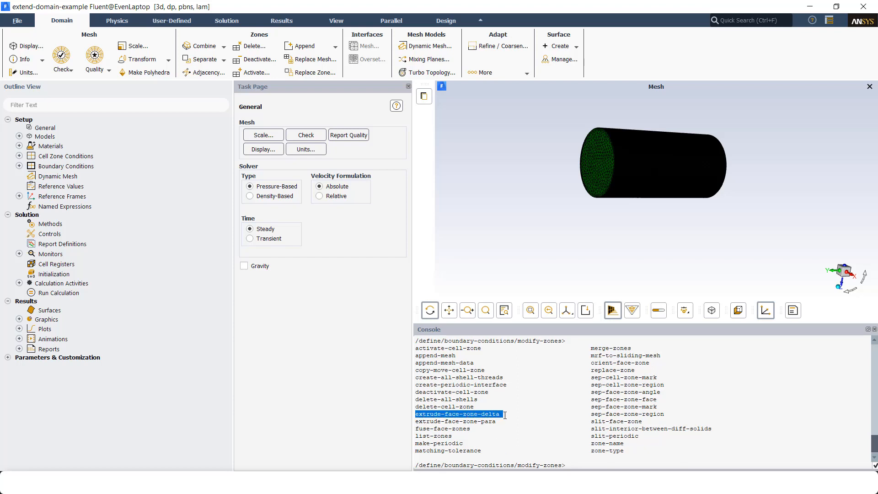
{"action": "left_click", "coordinate": [455, 421]}
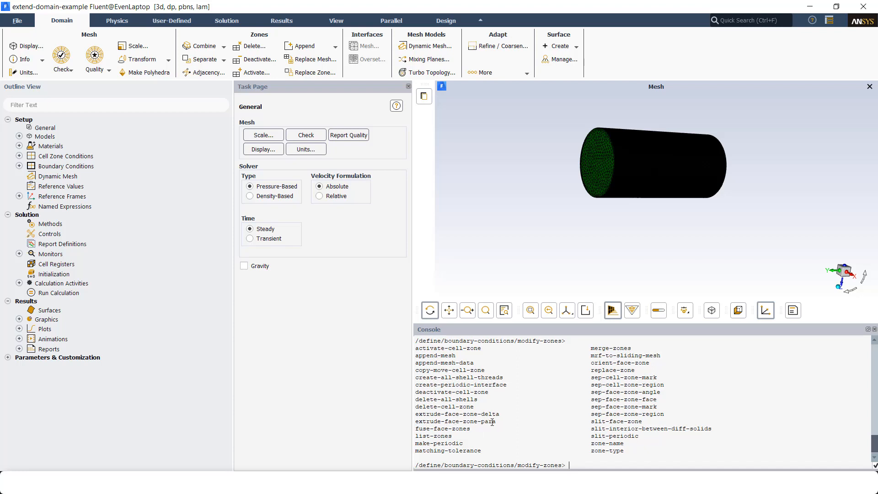
{"action": "double_click", "coordinate": [468, 421]}
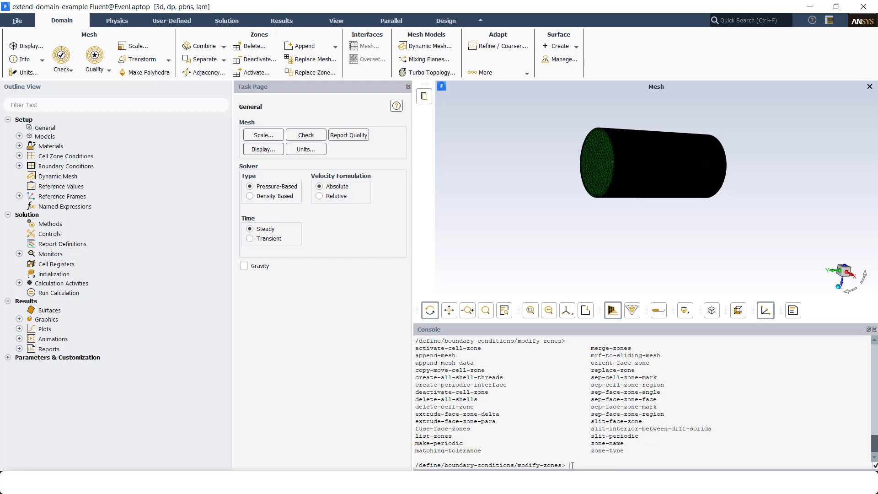
{"action": "type", "text": "e"}
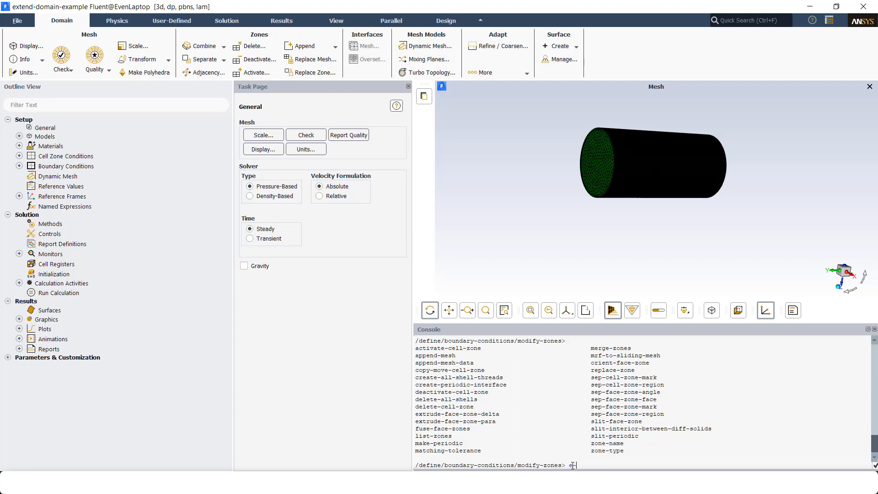
Start the extrude-face-zone-delta command so it asks for a face zone
{"action": "type", "text": "f-z-d"}
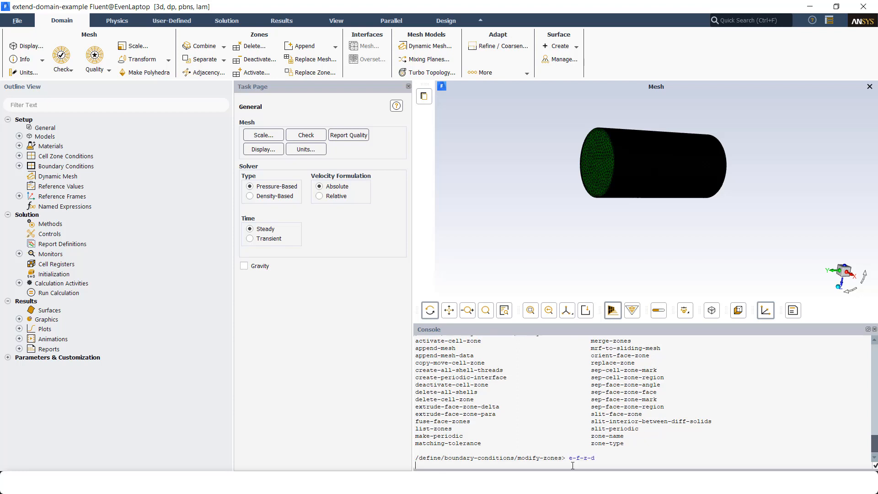
{"action": "key", "text": "Return"}
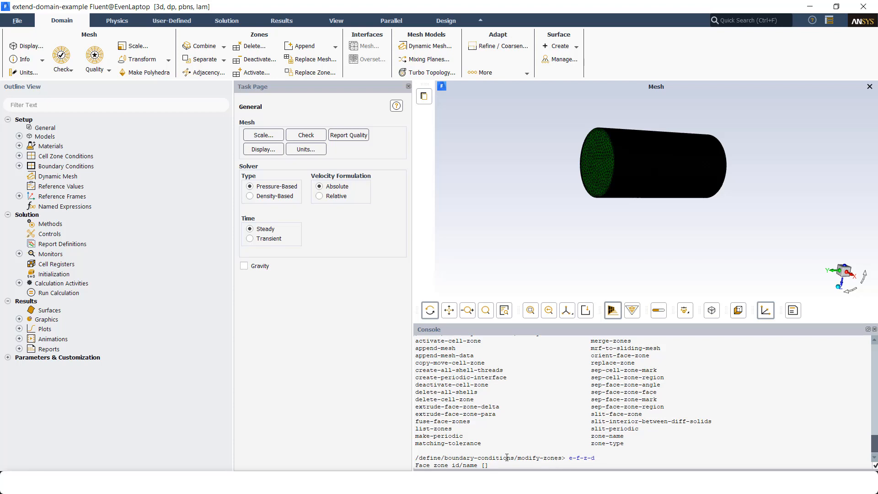
Look up outlet as zone ID 14 in Boundary Conditions and enter 14 as the face zone
{"action": "left_click", "coordinate": [66, 166]}
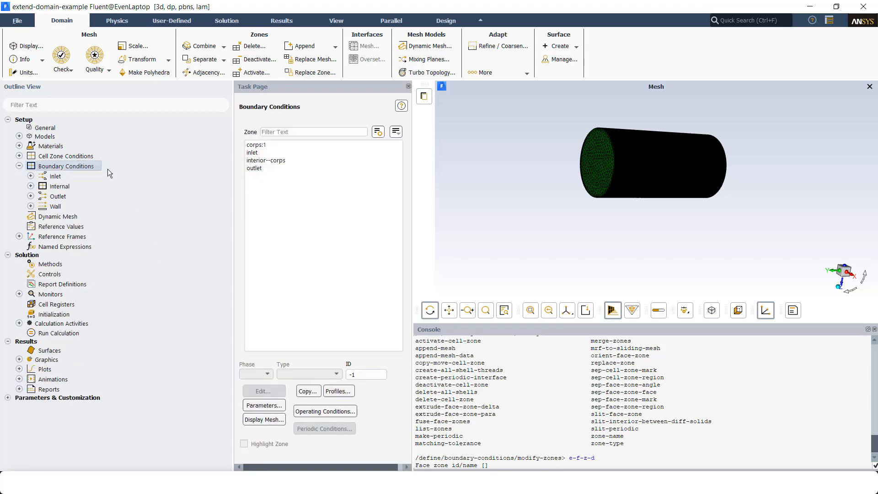
{"action": "left_click", "coordinate": [254, 169]}
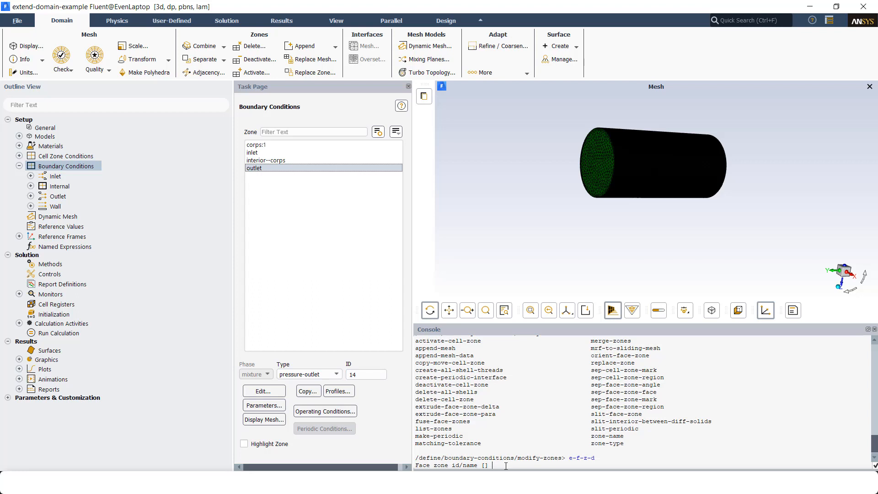
{"action": "type", "text": "l"}
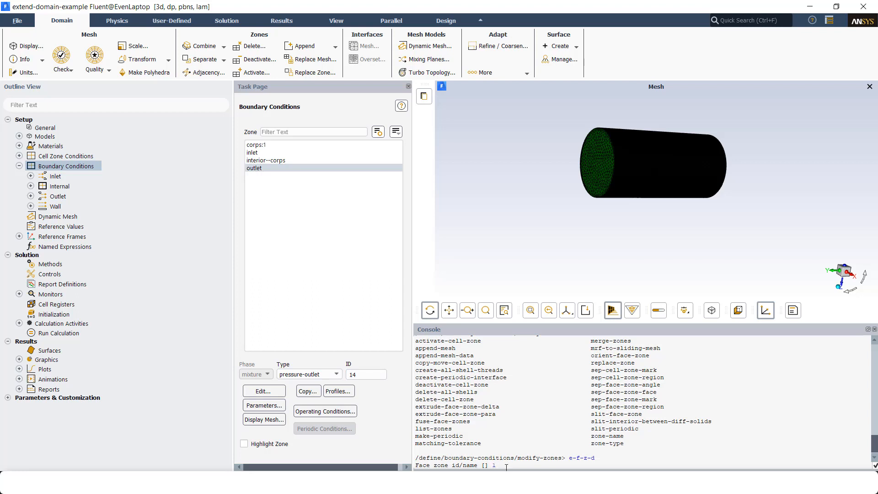
{"action": "type", "text": "4"}
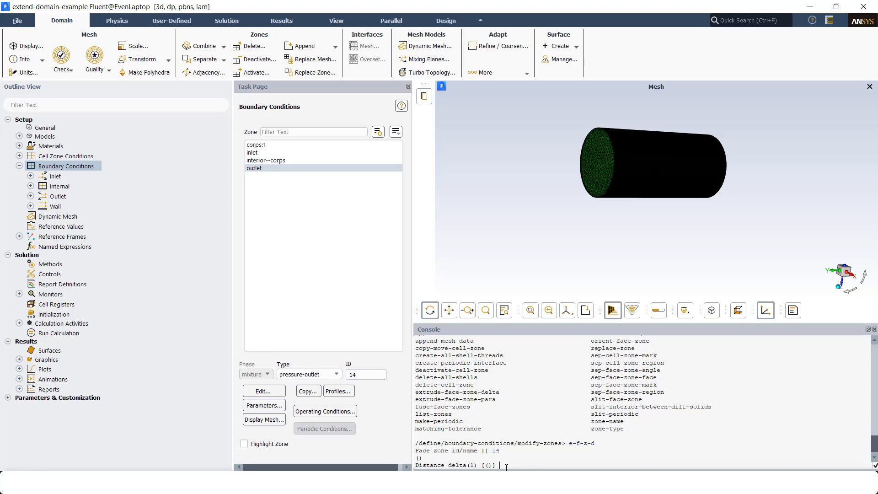
{"action": "mouse_move", "coordinate": [629, 188]}
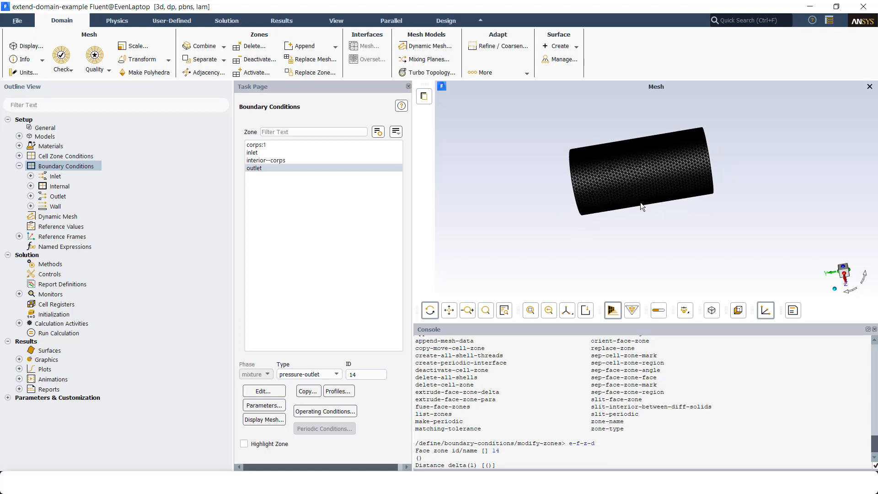
{"action": "mouse_move", "coordinate": [643, 208]}
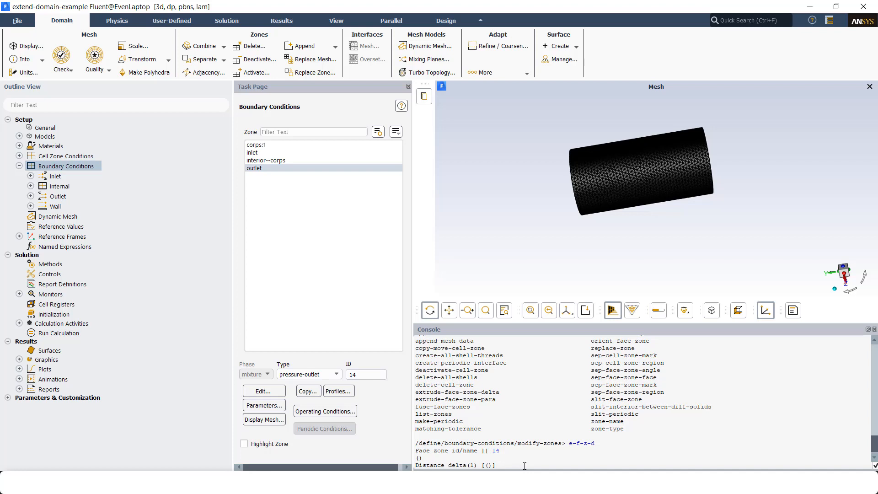
Enter layer deltas 0.01, 0.02, 0.03, end the list and confirm y to extrude outlet into three prism layers
{"action": "type", "text": "0.01"}
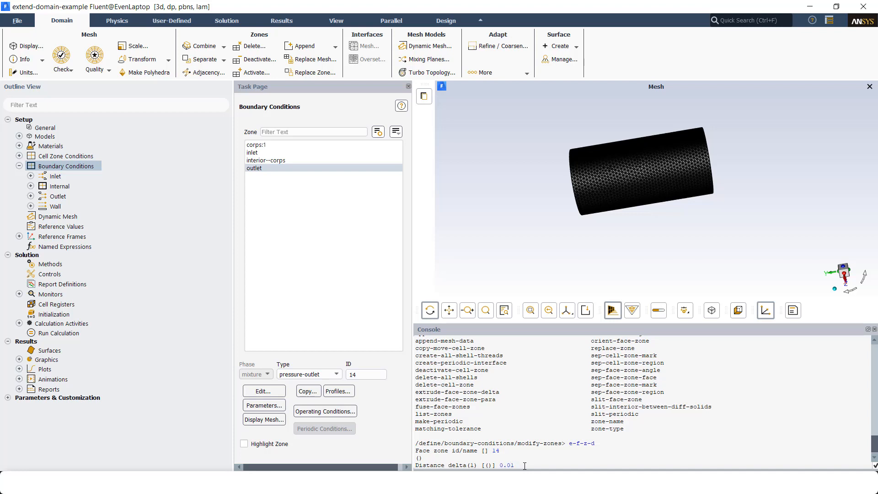
{"action": "key", "text": "Return"}
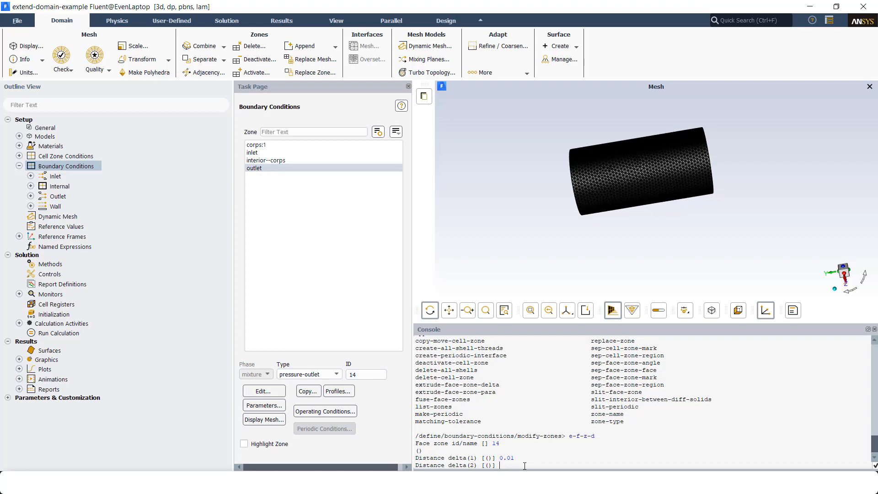
{"action": "type", "text": "0.02"}
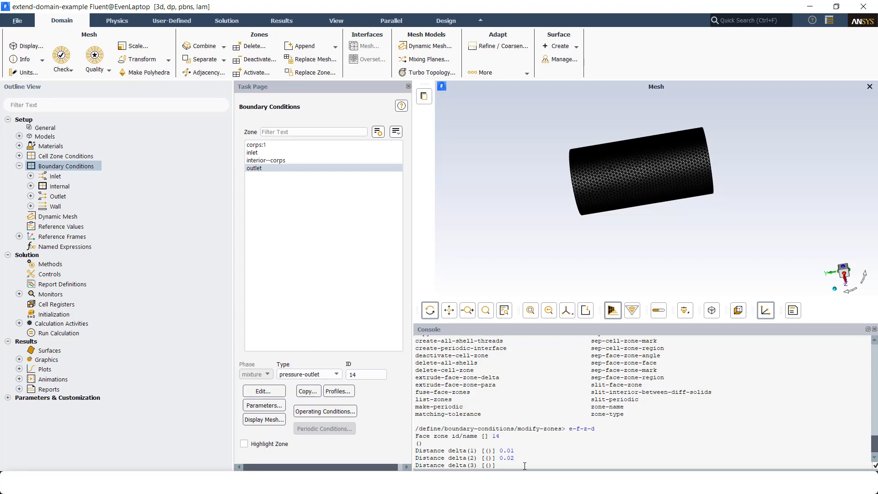
{"action": "type", "text": "0.03"}
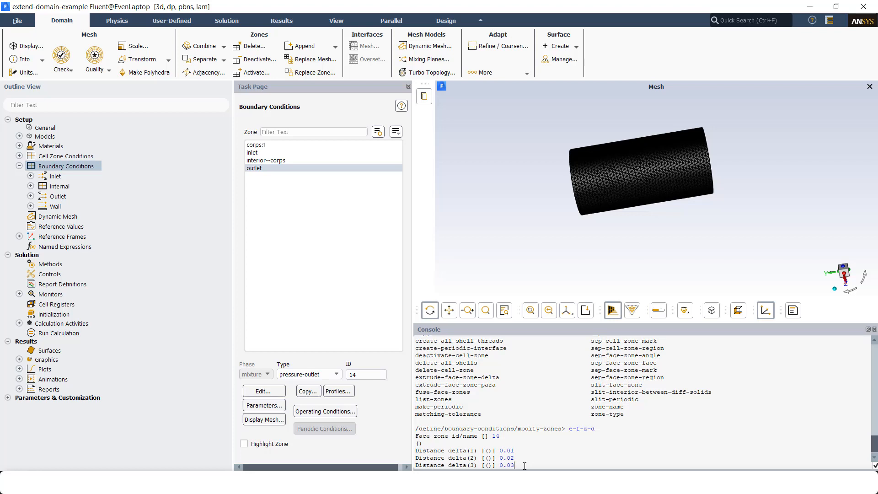
{"action": "key", "text": "Return"}
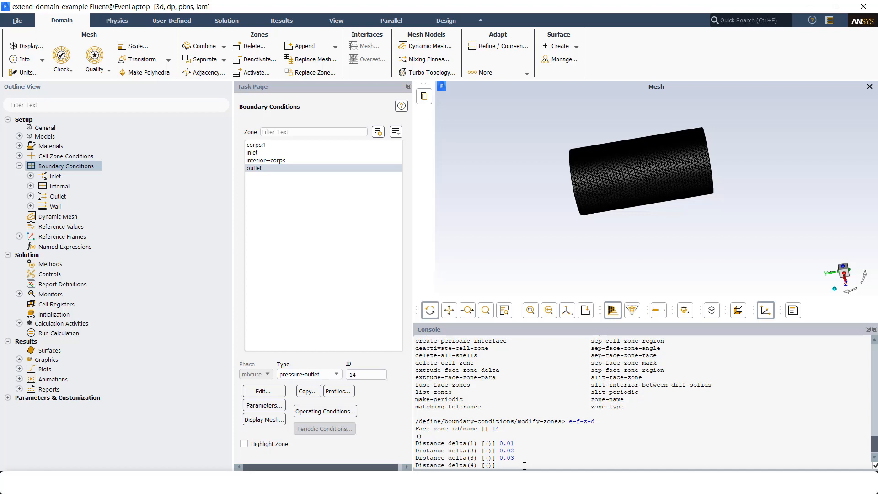
{"action": "left_click", "coordinate": [499, 466]}
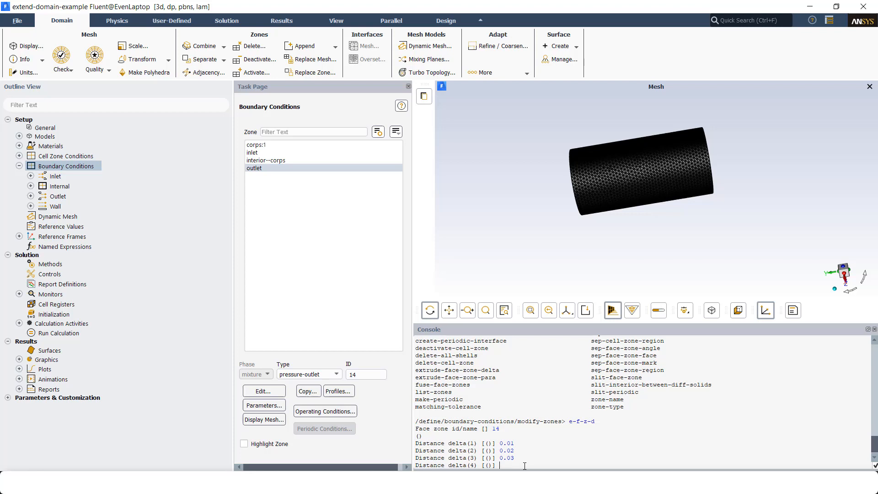
{"action": "key", "text": "Return"}
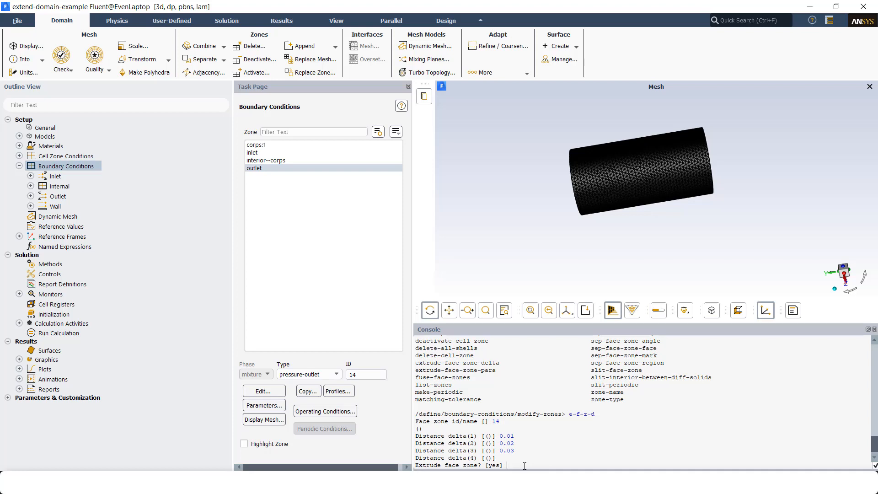
{"action": "type", "text": "y"}
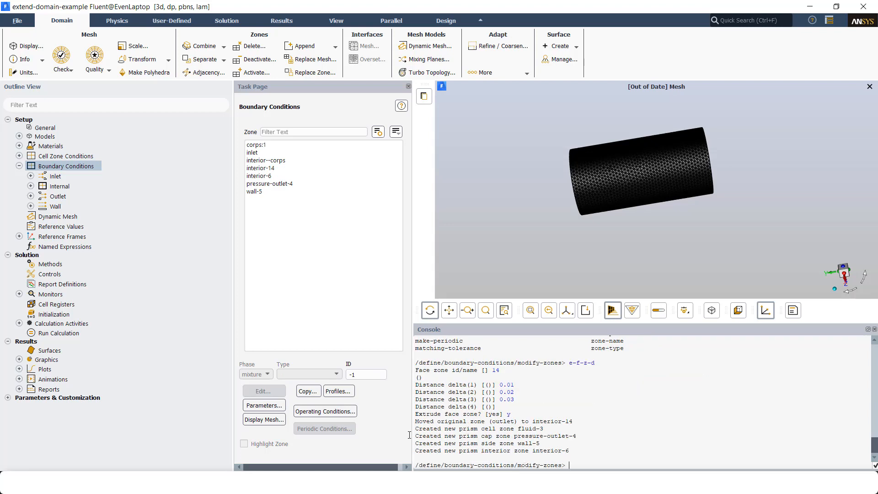
Display inlet and the new wall-5 prism zone so the pink extrusion shows beyond the cylinder
{"action": "left_click", "coordinate": [264, 420]}
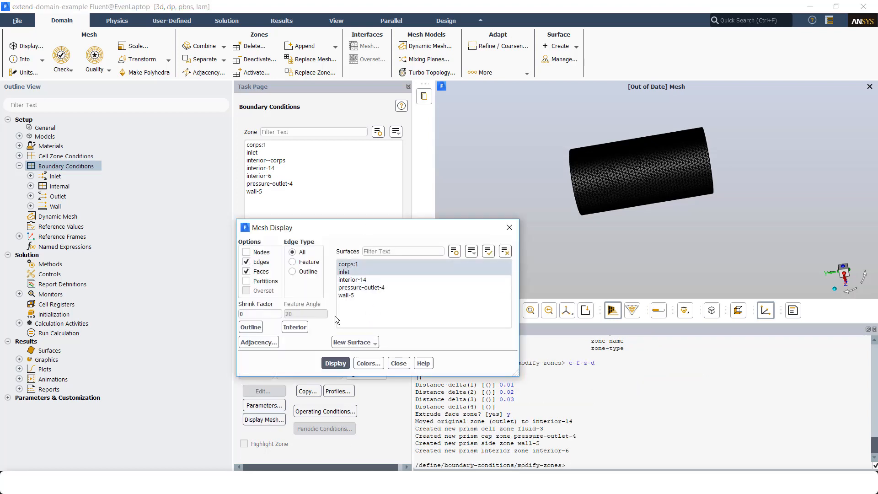
{"action": "left_click", "coordinate": [347, 296]}
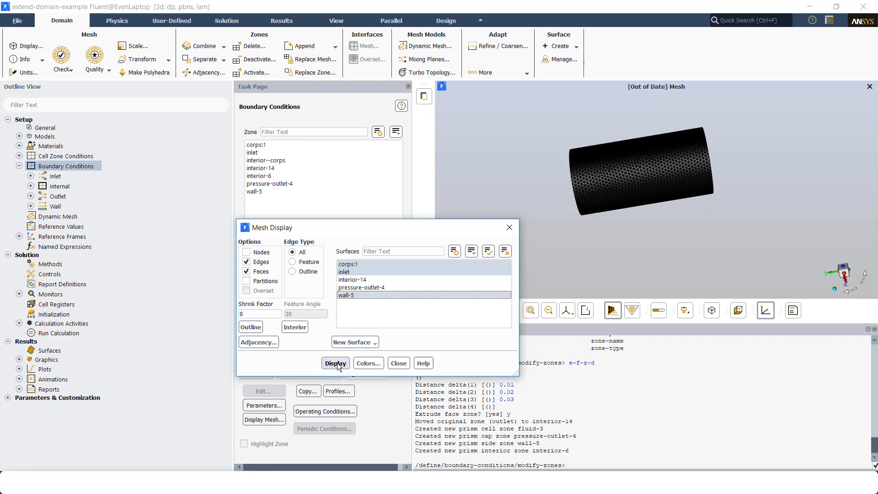
{"action": "left_click", "coordinate": [335, 363]}
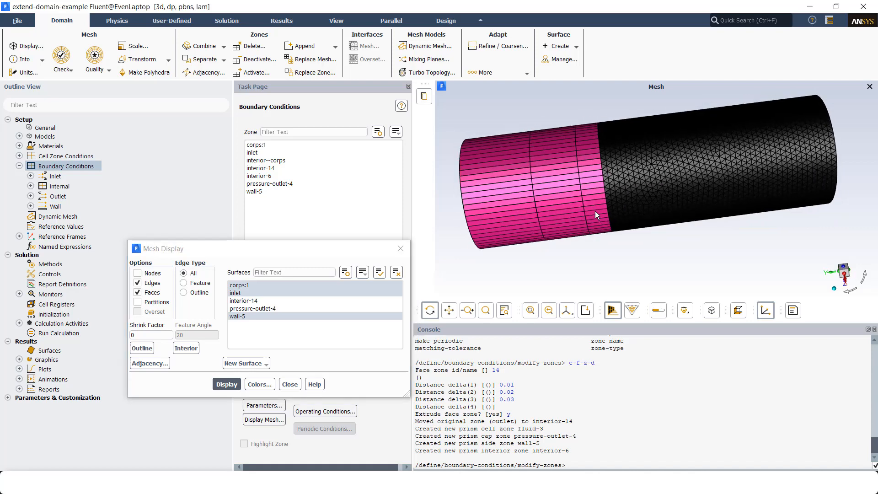
{"action": "scroll", "scroll_direction": "up", "scroll_amount": 3}
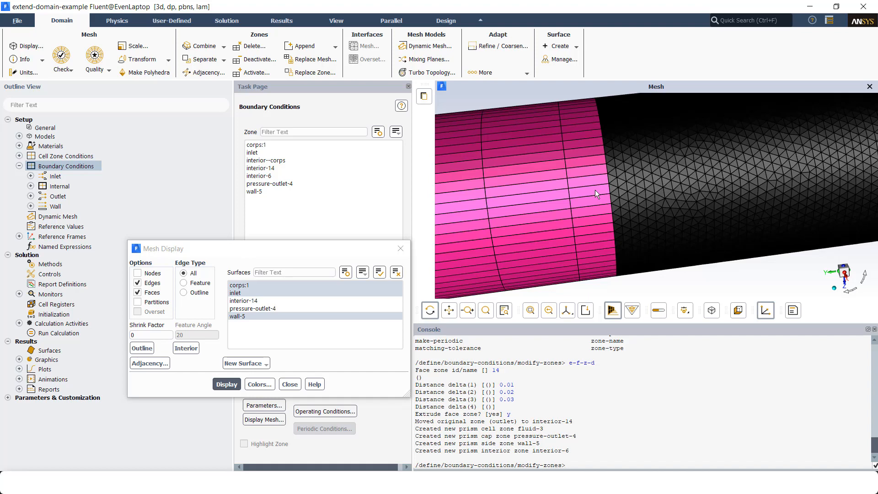
{"action": "mouse_move", "coordinate": [613, 198]}
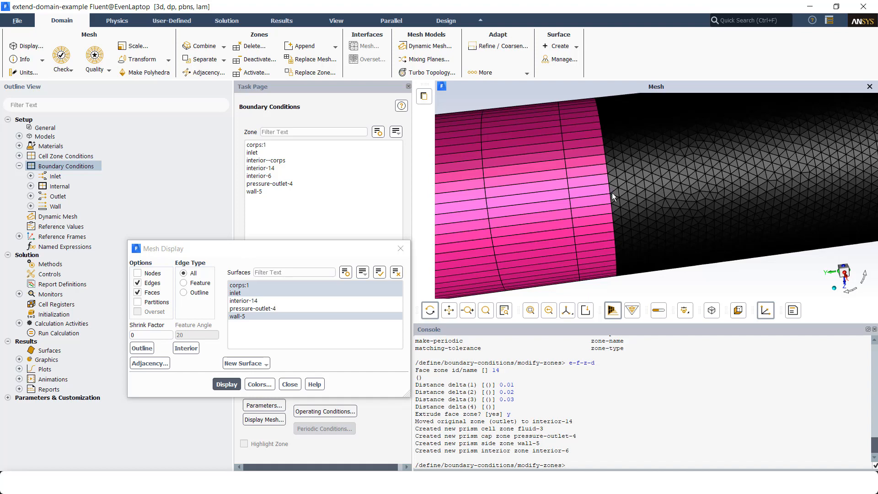
{"action": "mouse_move", "coordinate": [620, 212]}
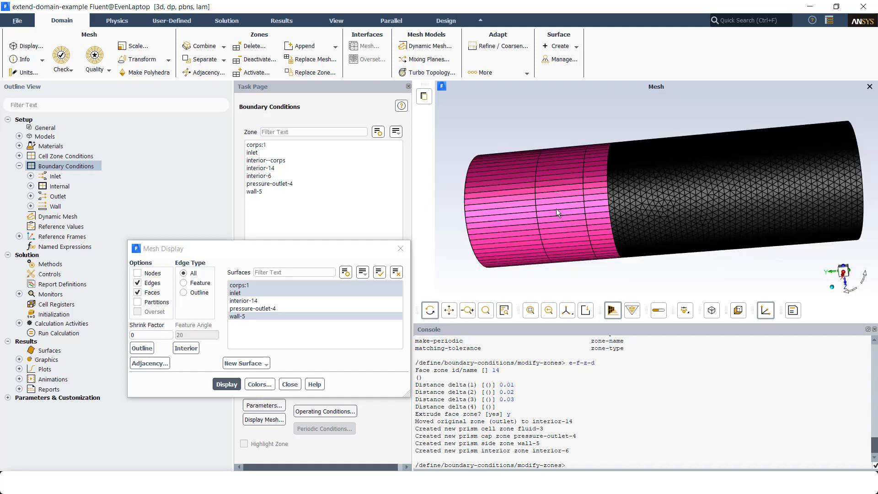
{"action": "mouse_move", "coordinate": [551, 212]}
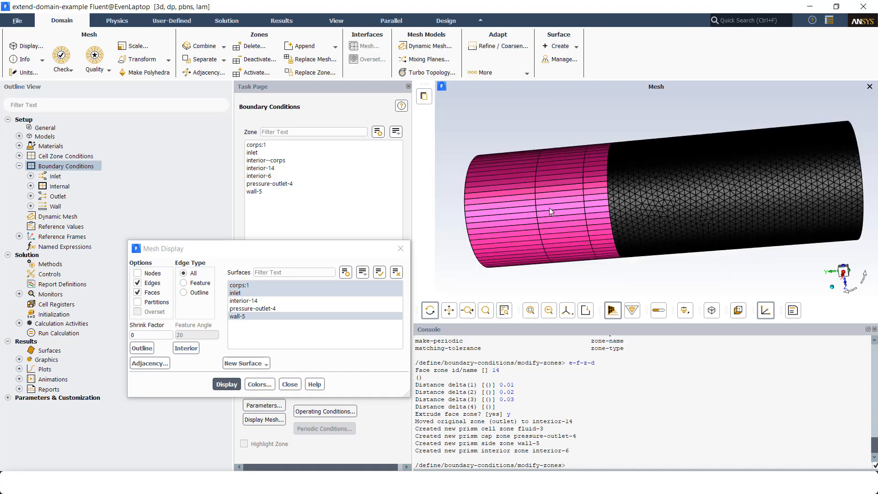
{"action": "mouse_move", "coordinate": [401, 248]}
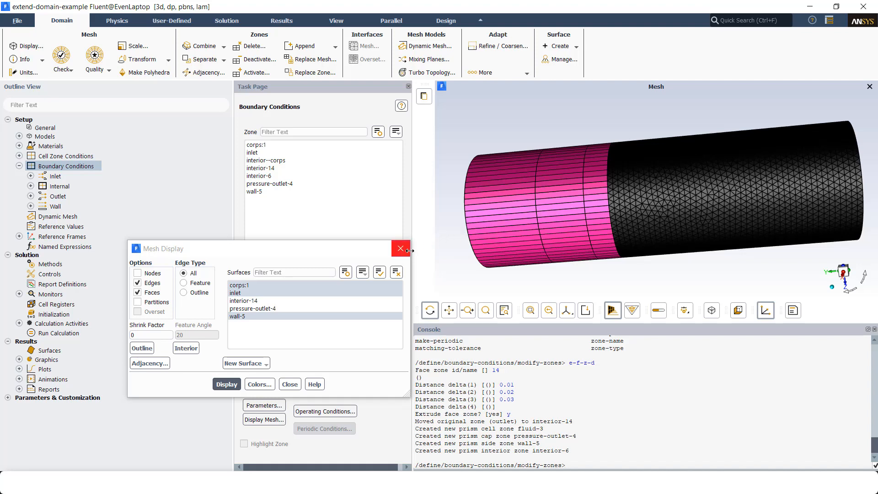